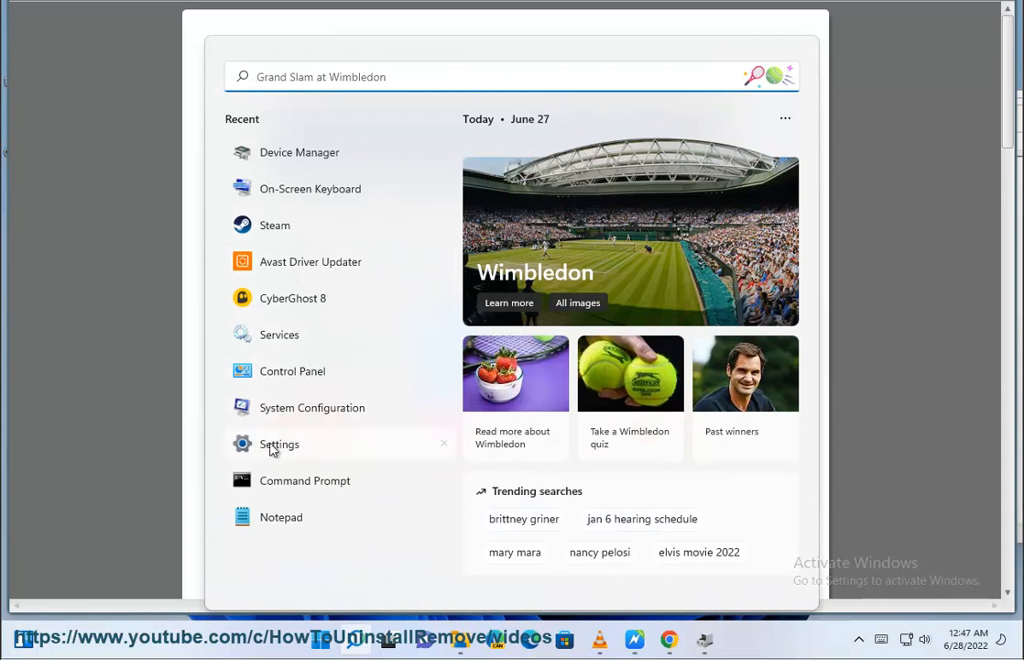
# Reach the Microphone permissions page under Privacy & security showing per-app access
pyautogui.click(279, 443)
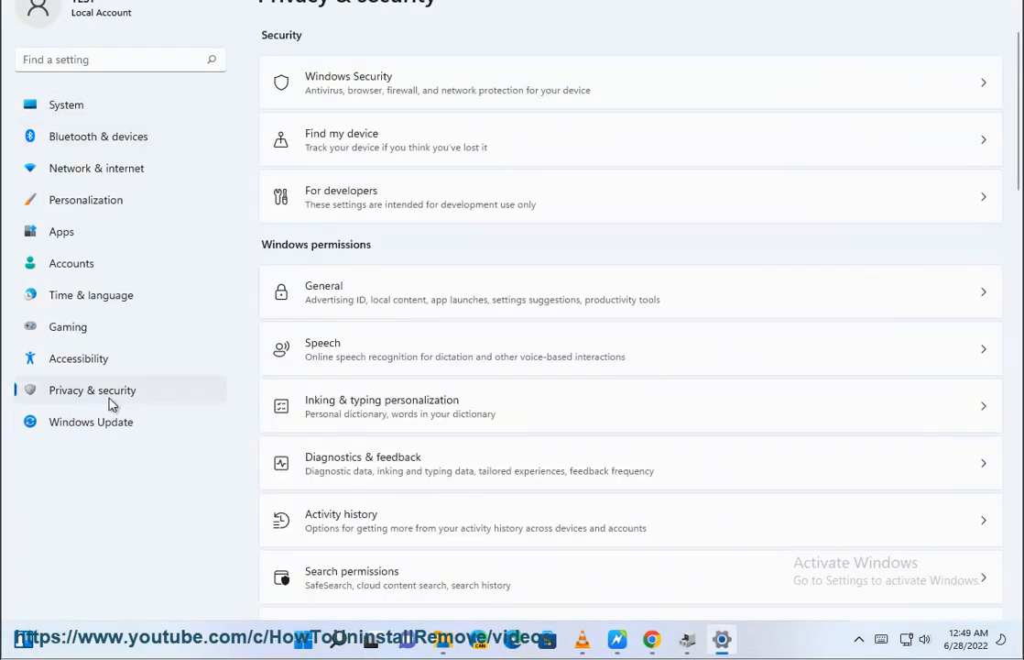
pyautogui.scroll(-3)
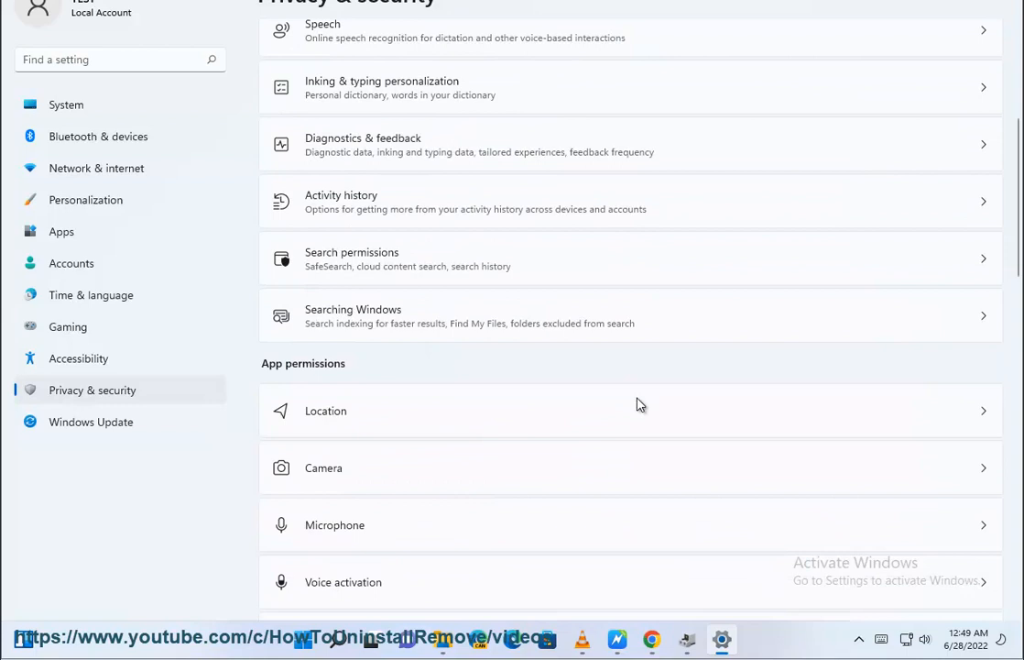
pyautogui.scroll(-3)
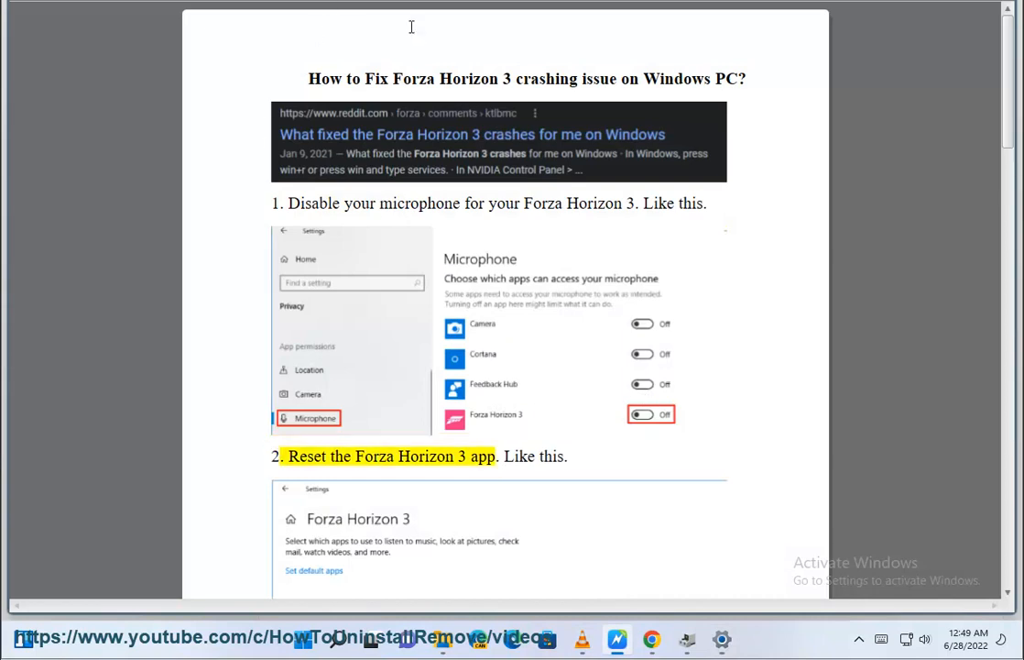
pyautogui.scroll(-3)
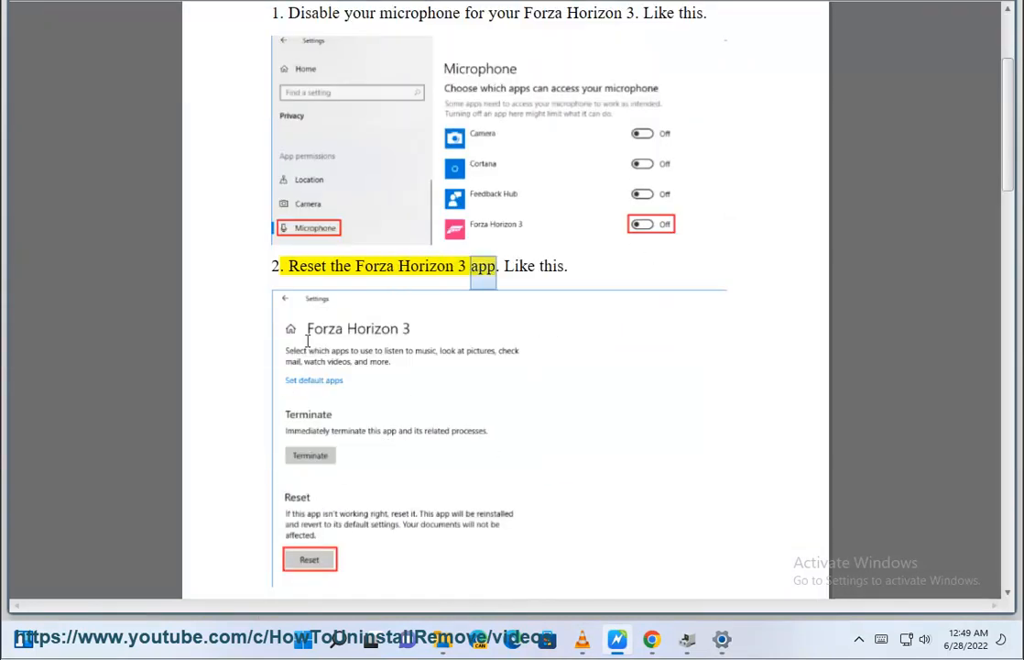
pyautogui.scroll(-3)
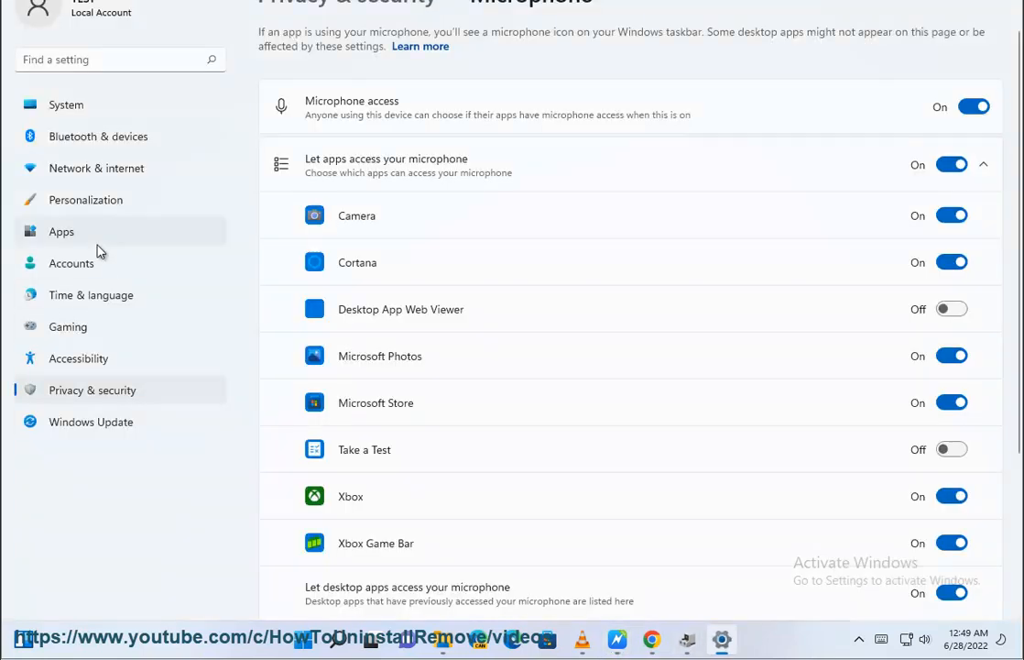
# Bring up the Camera app's advanced options in Apps & features and reach its Reset section
pyautogui.click(62, 230)
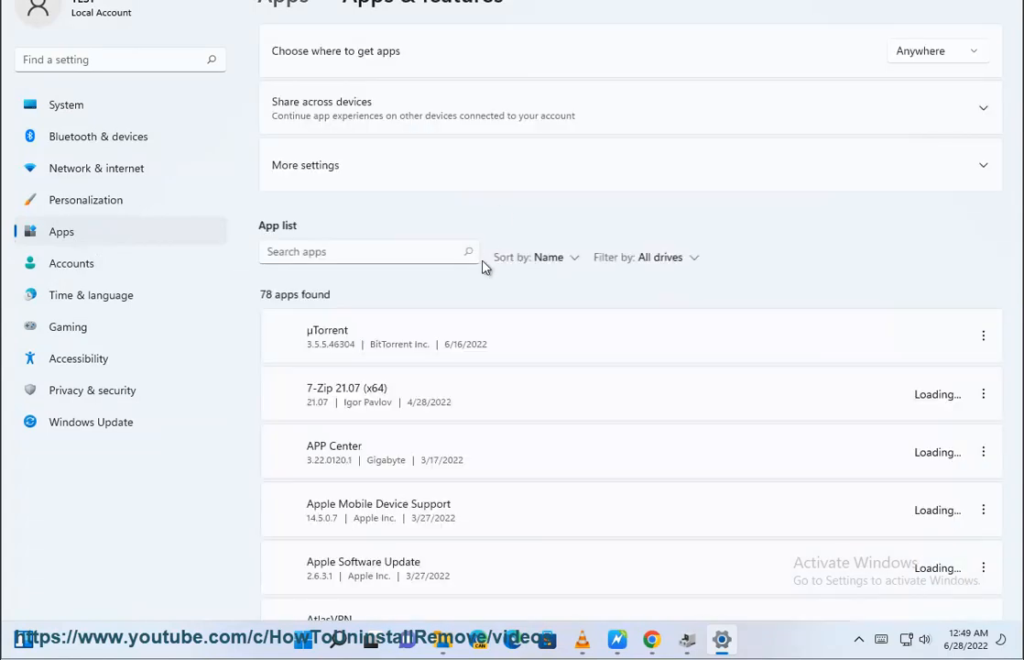
pyautogui.scroll(-3)
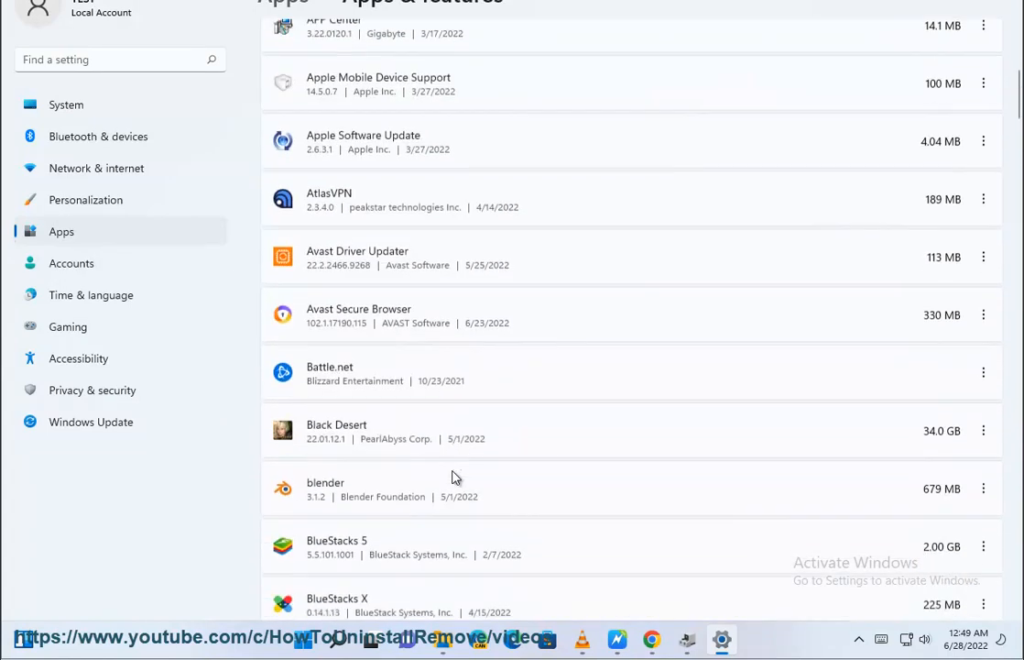
pyautogui.scroll(-3)
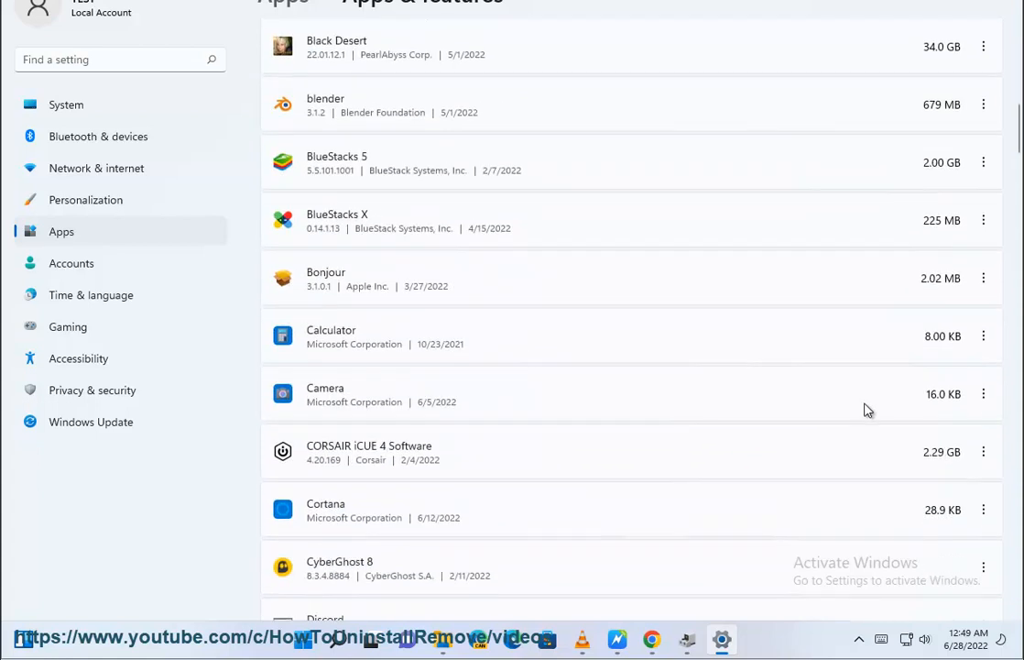
pyautogui.click(982, 394)
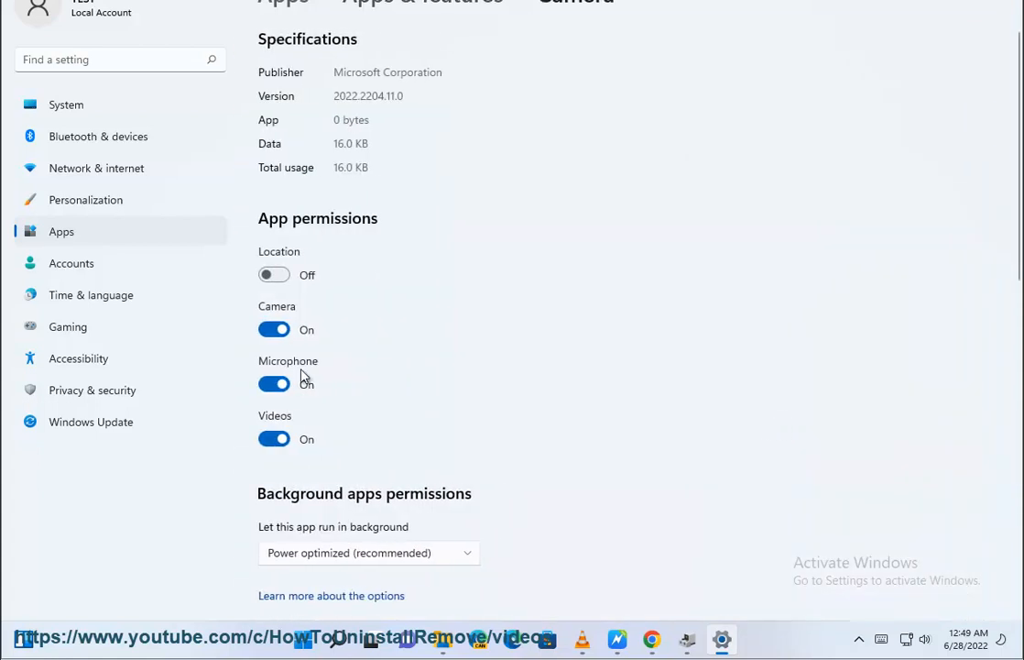
pyautogui.scroll(-3)
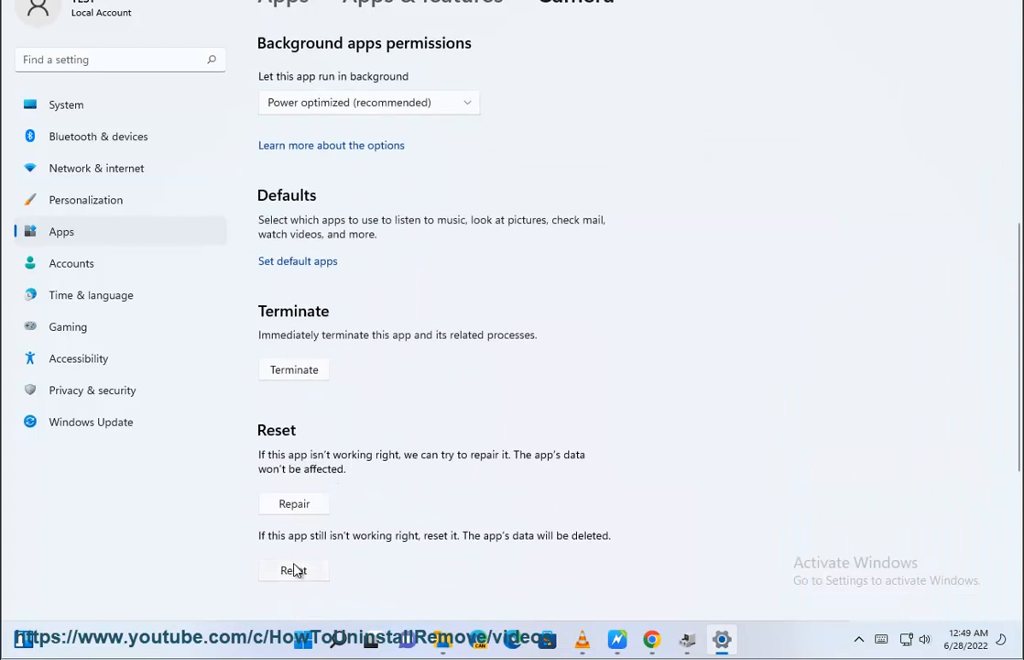
pyautogui.moveTo(627, 638)
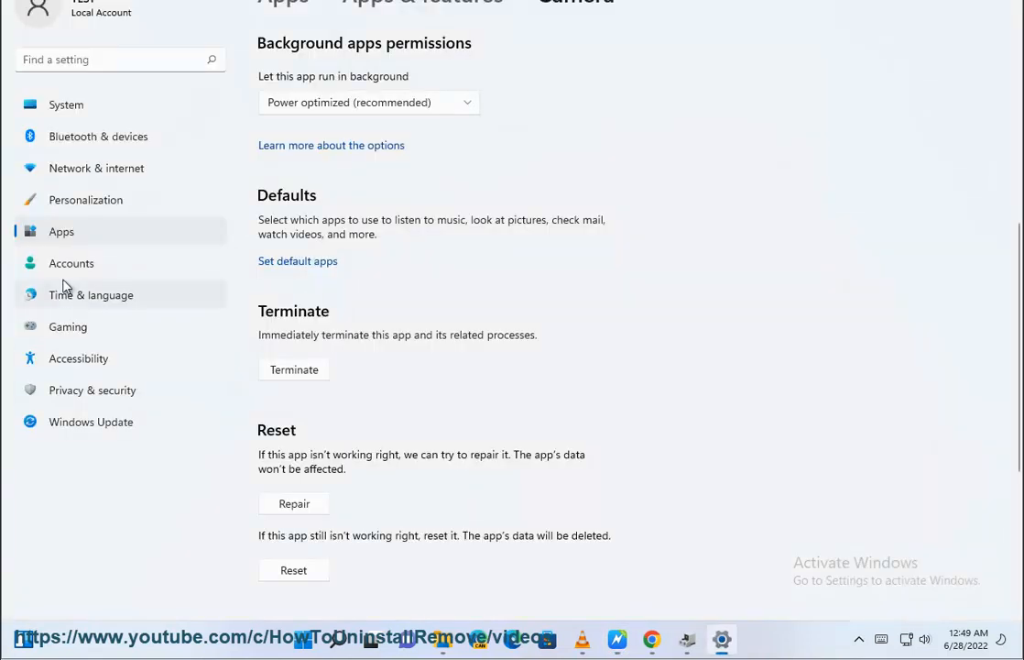
# Go back to System and view the storage breakdown of the system drive
pyautogui.click(66, 105)
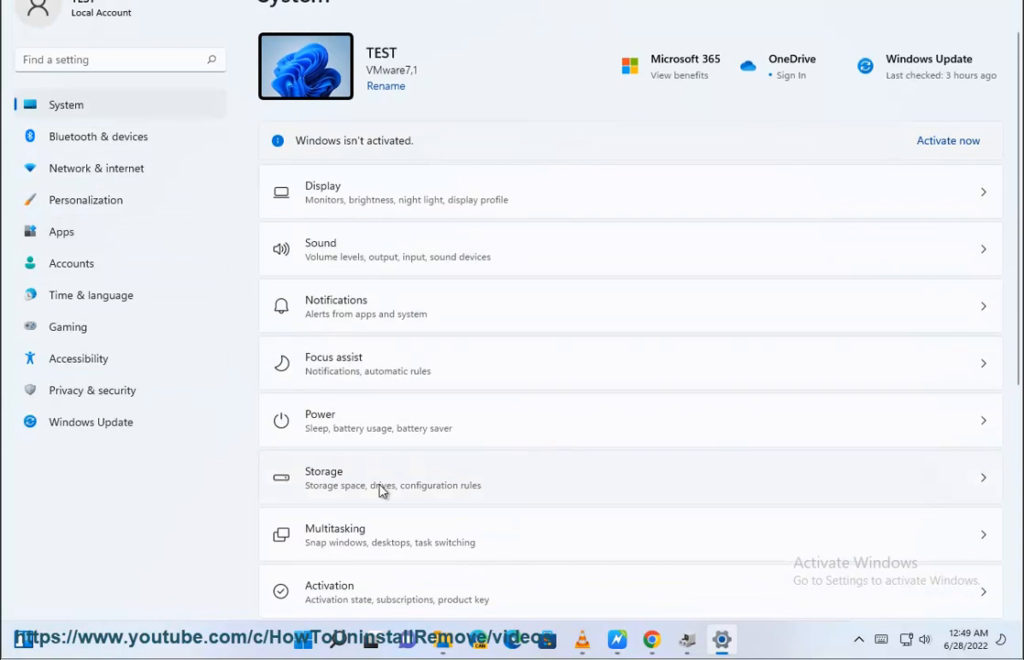
pyautogui.click(382, 477)
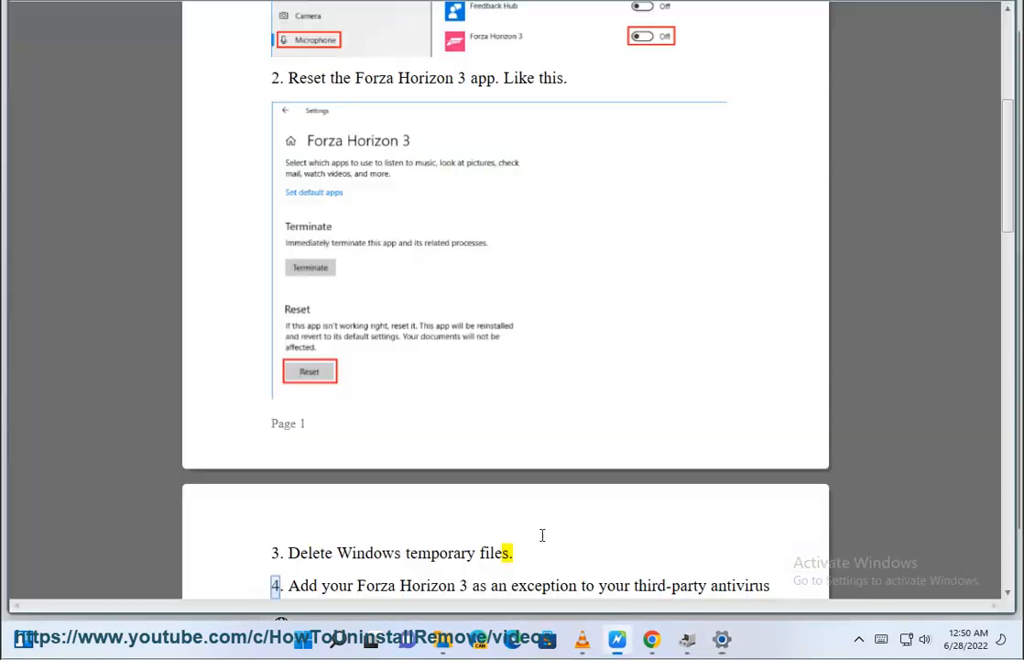
# Read step 3 of the guide on temporary files, then head to Privacy & security settings
pyautogui.scroll(-3)
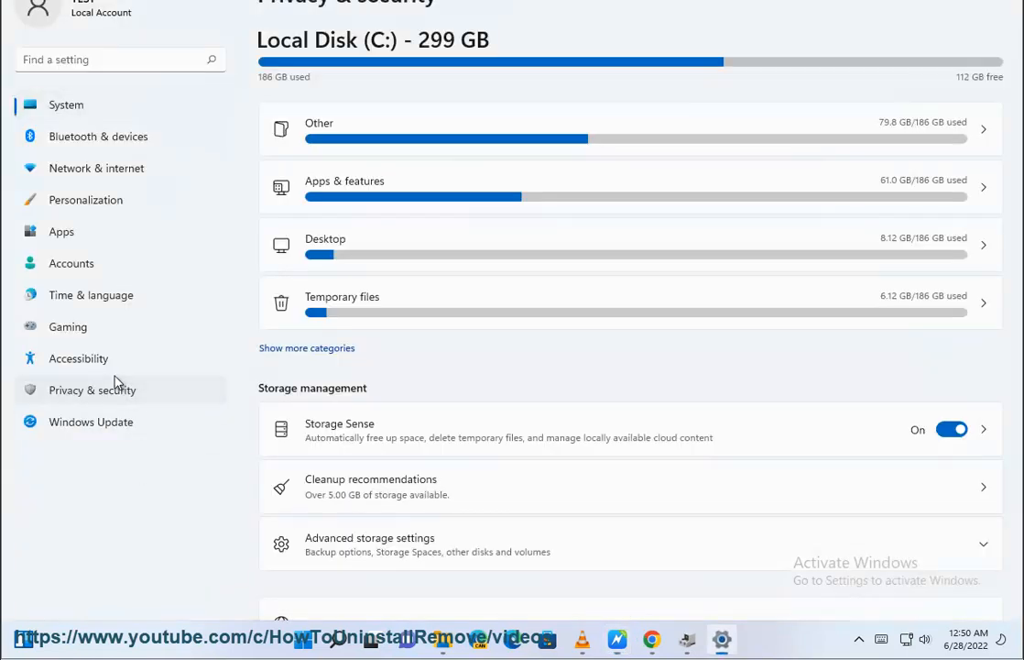
pyautogui.click(92, 388)
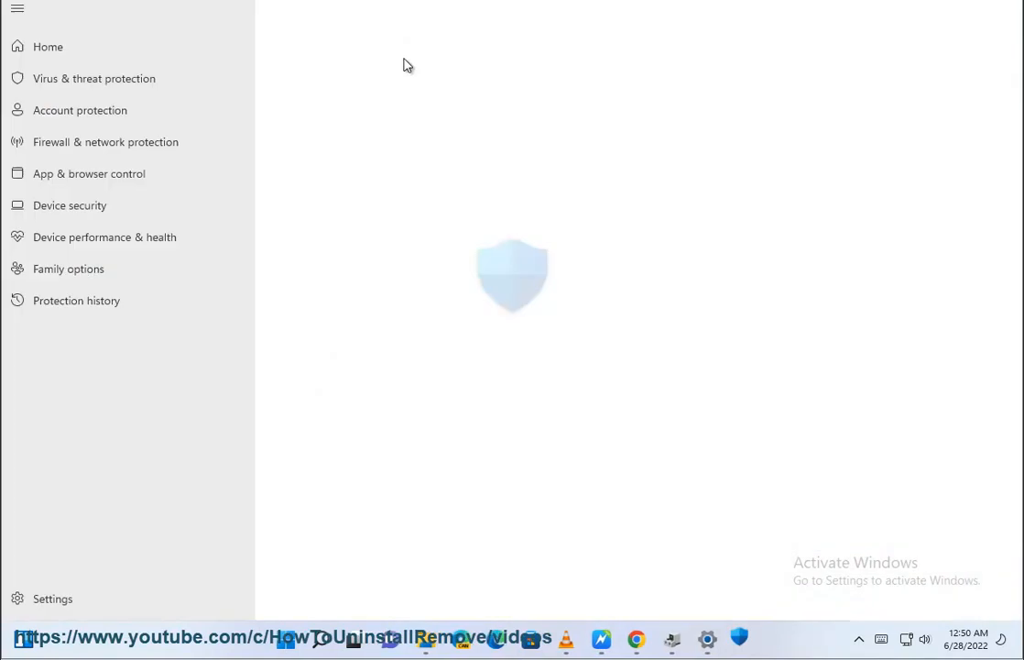
# In Virus & threat protection exclusions, start adding a folder exclusion and cancel the picker
pyautogui.click(93, 77)
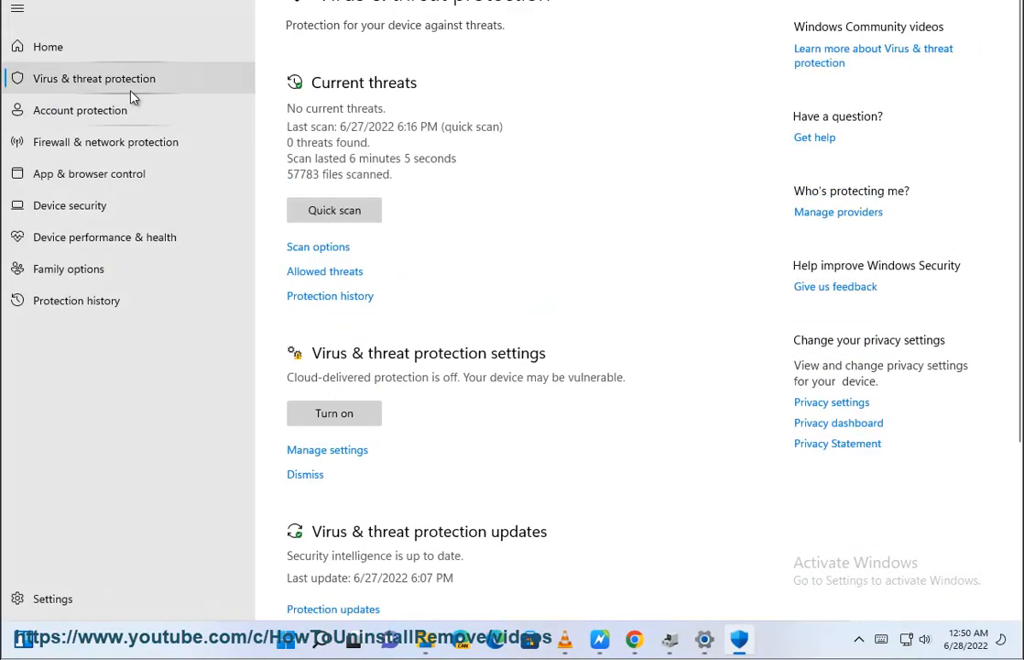
pyautogui.click(326, 449)
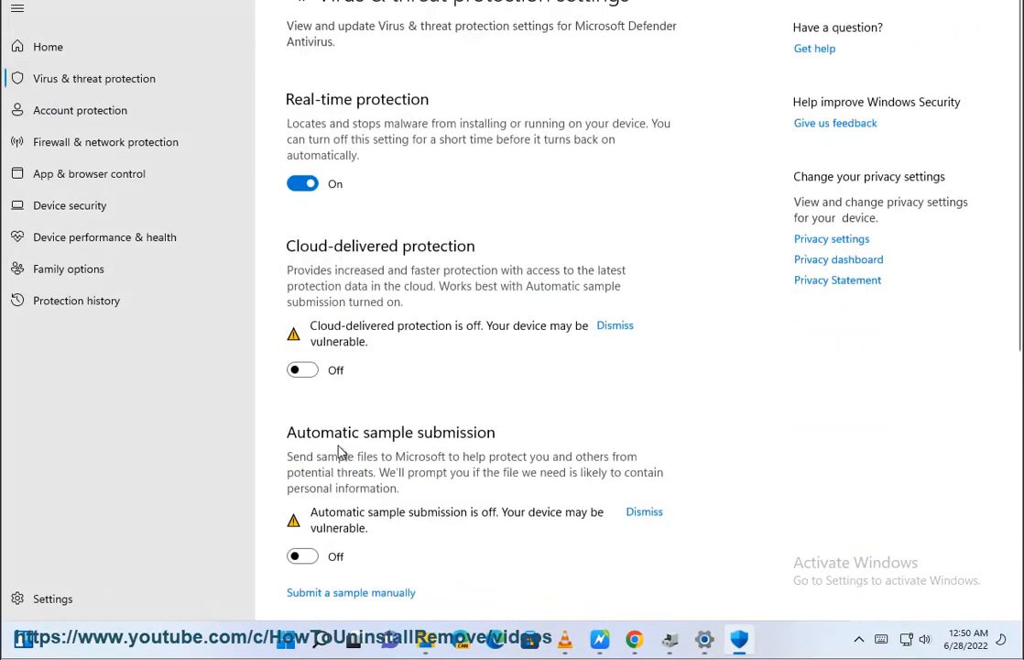
pyautogui.scroll(-3)
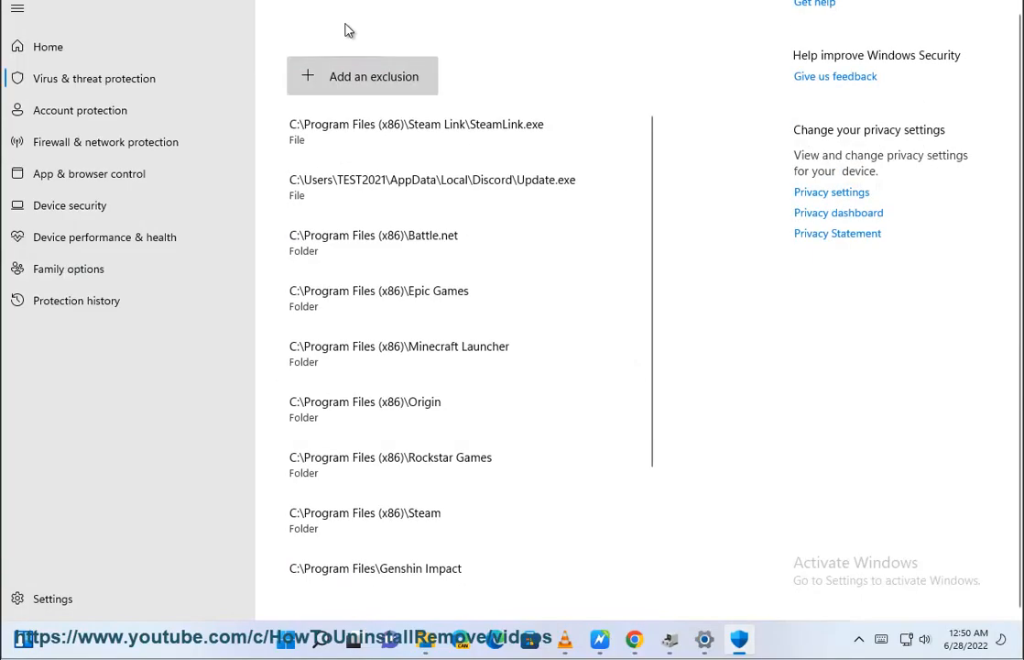
pyautogui.click(363, 75)
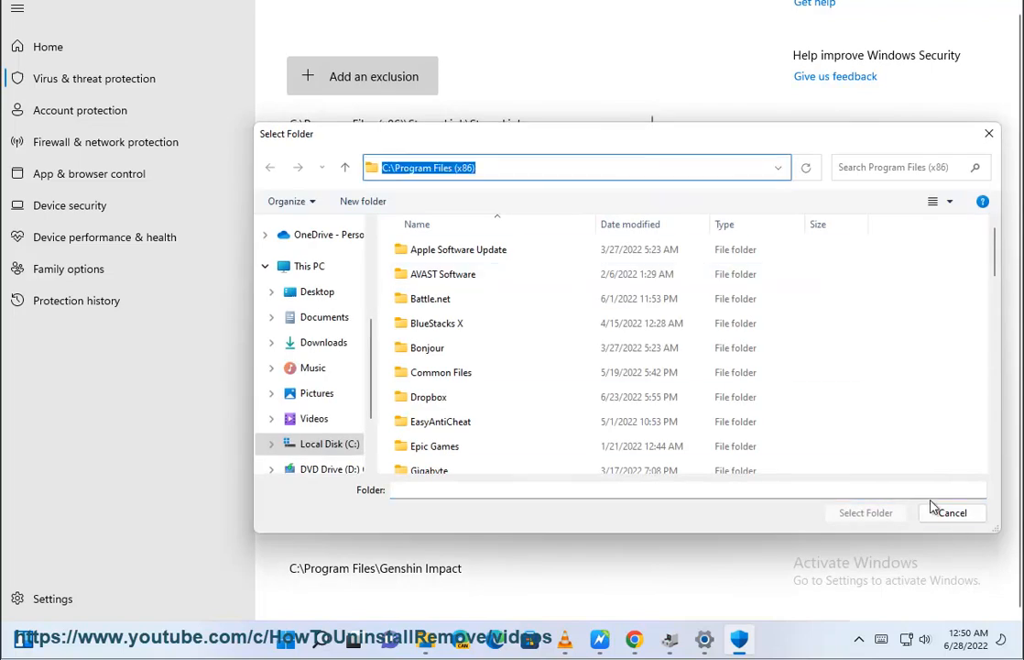
pyautogui.click(953, 513)
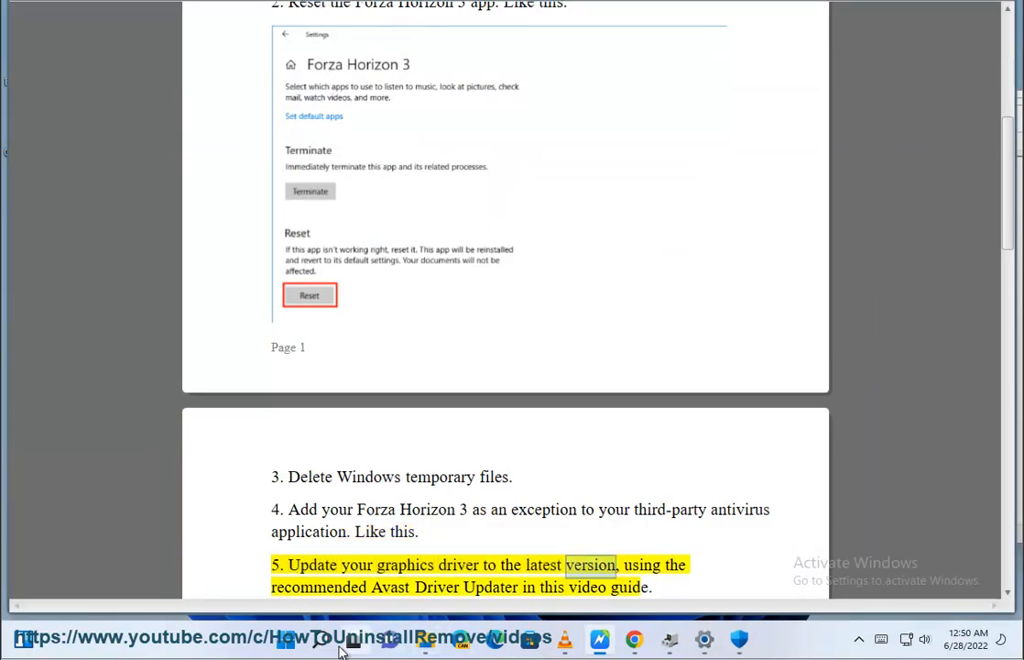
# Find Avast Driver Updater through Start search and launch it
pyautogui.click(319, 637)
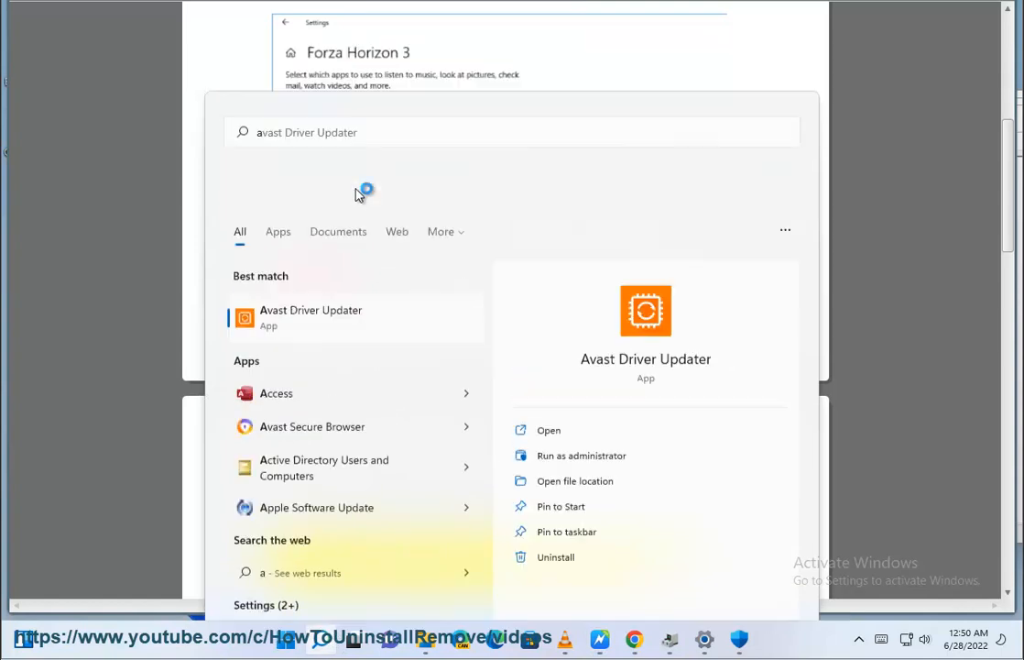
pyautogui.click(549, 428)
pyautogui.write('windows')
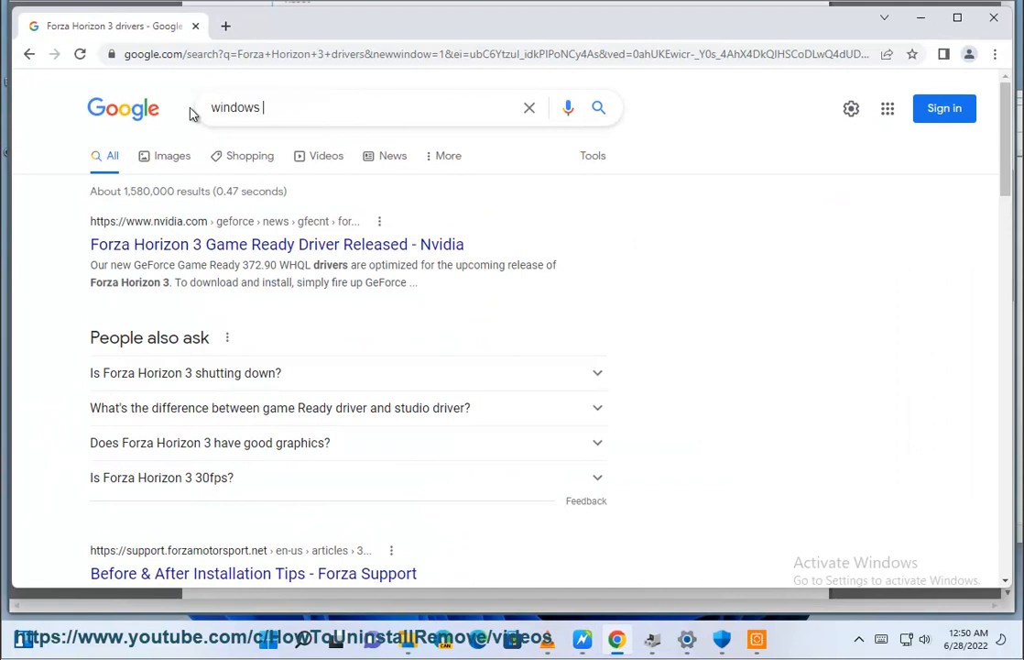
# Search Google for 'windows CLEAN BOOT', then run msconfig and view the Services list
pyautogui.write('CLEAN BOO')
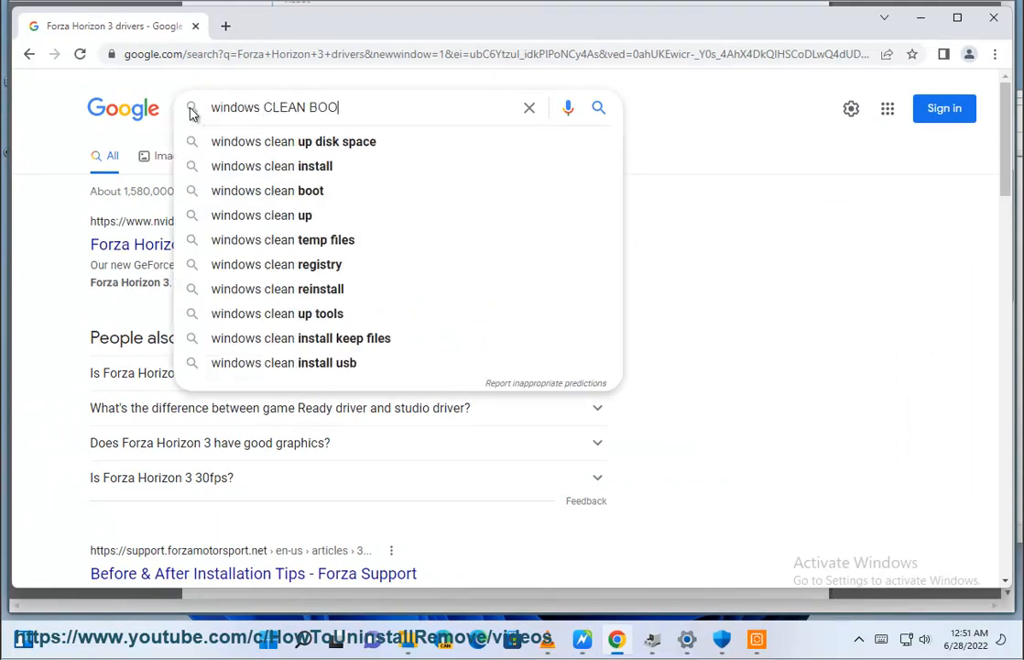
pyautogui.press('Return')
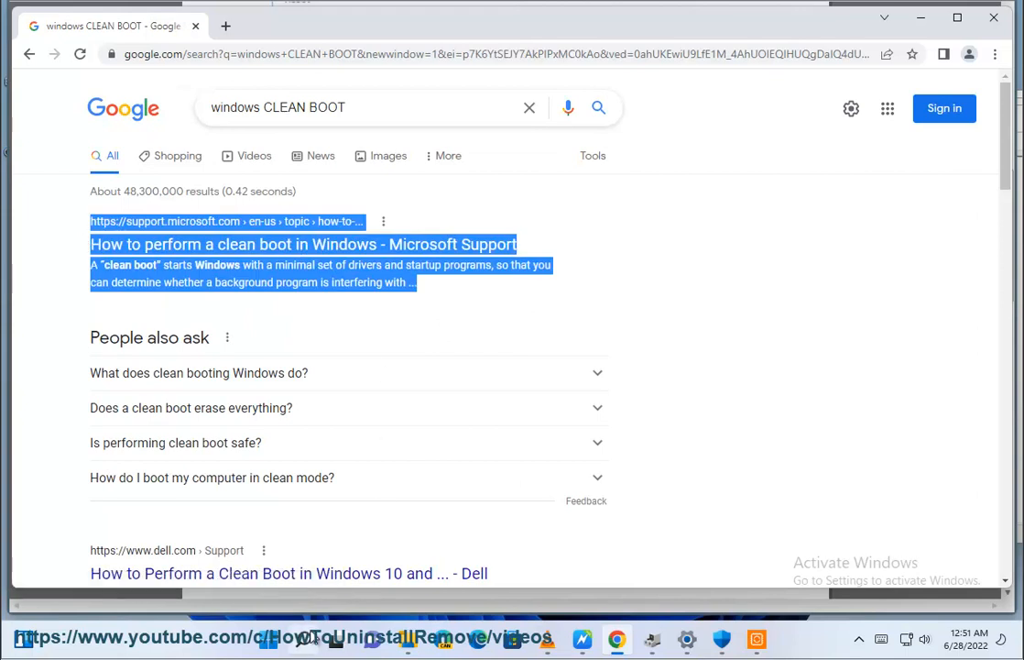
pyautogui.write('MSC')
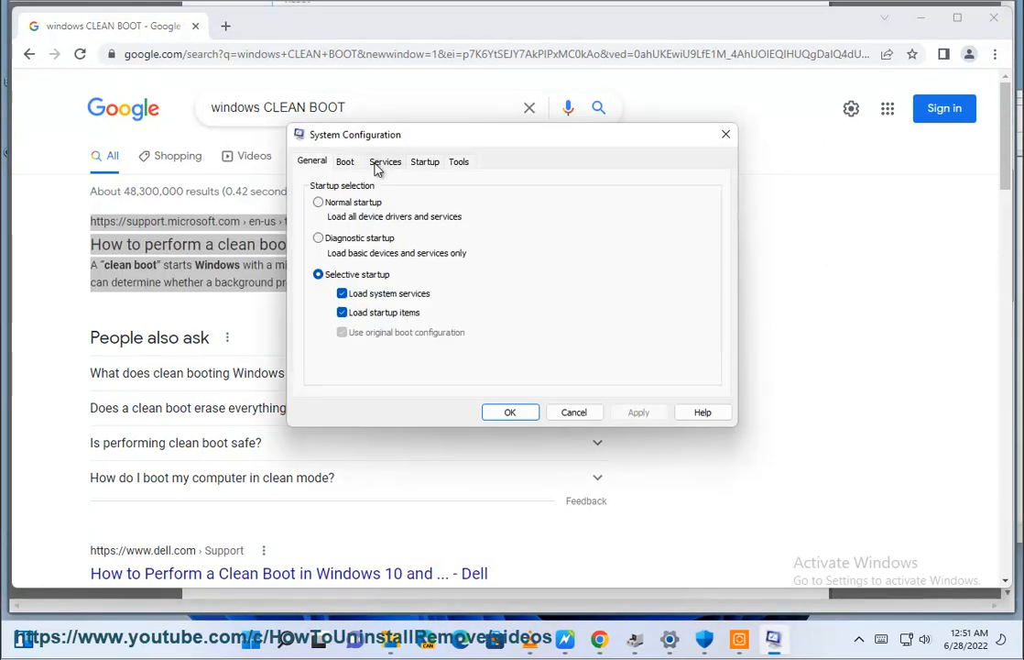
pyautogui.click(385, 162)
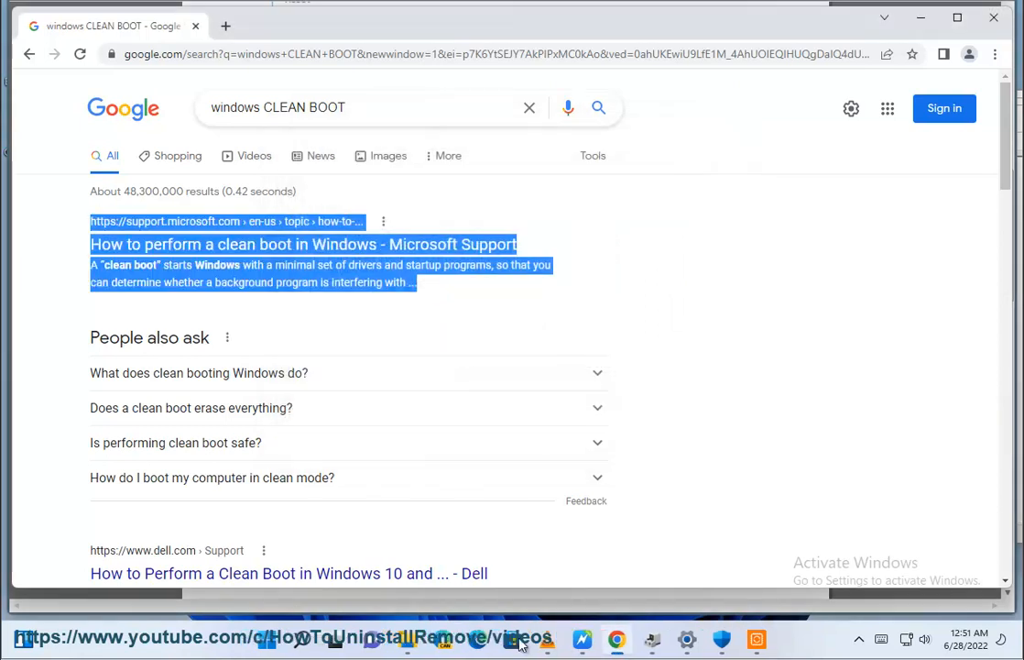
# Launch Task Manager and disable TuxlerVPN in the Startup list
pyautogui.write('TASK Manager')
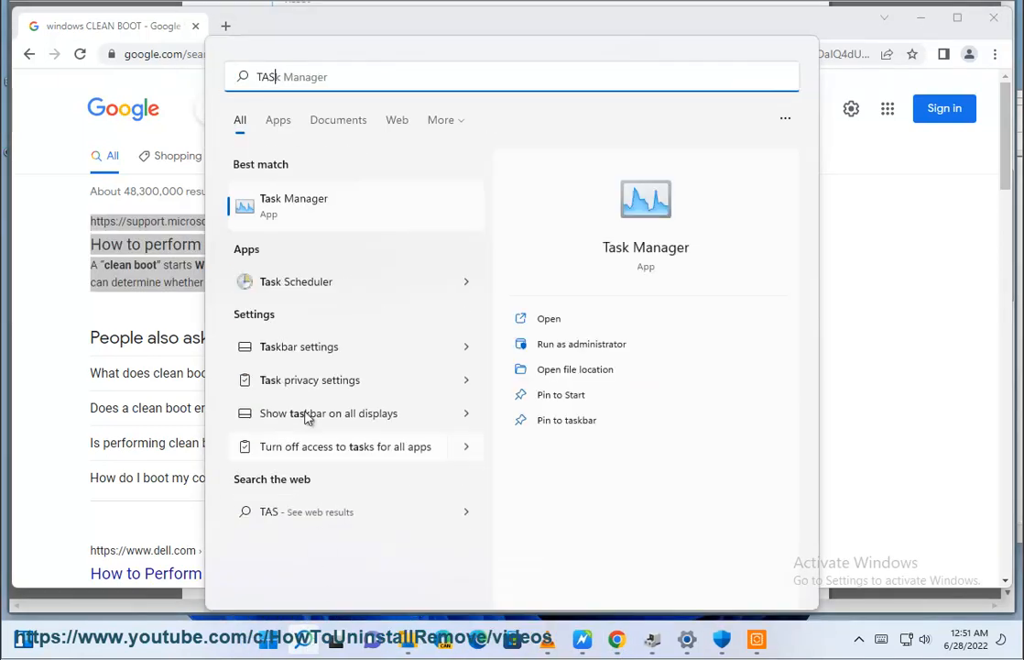
pyautogui.click(548, 319)
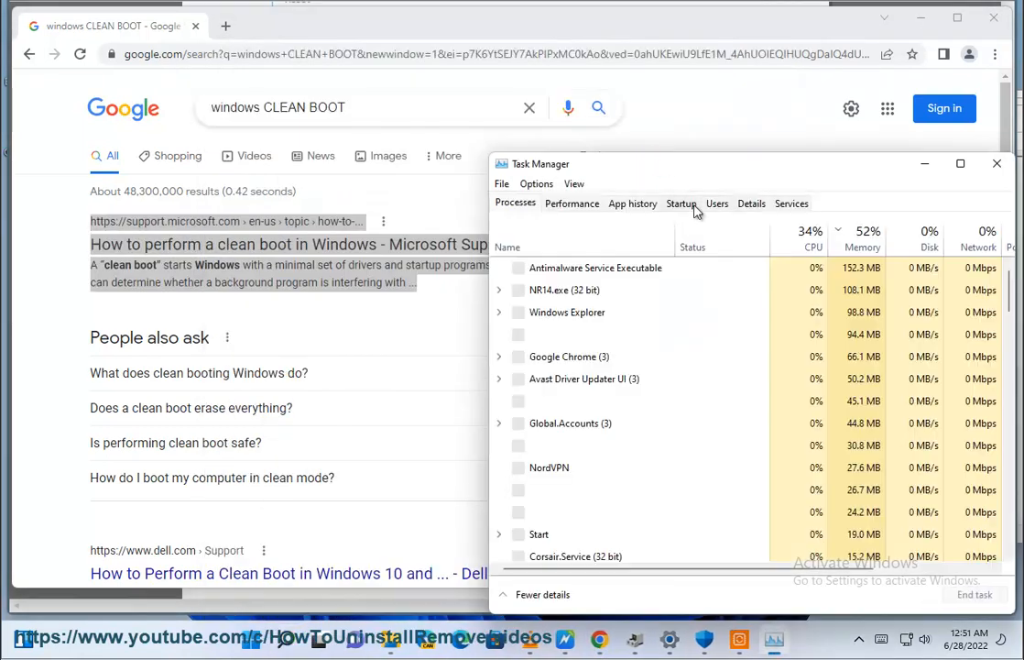
pyautogui.click(682, 202)
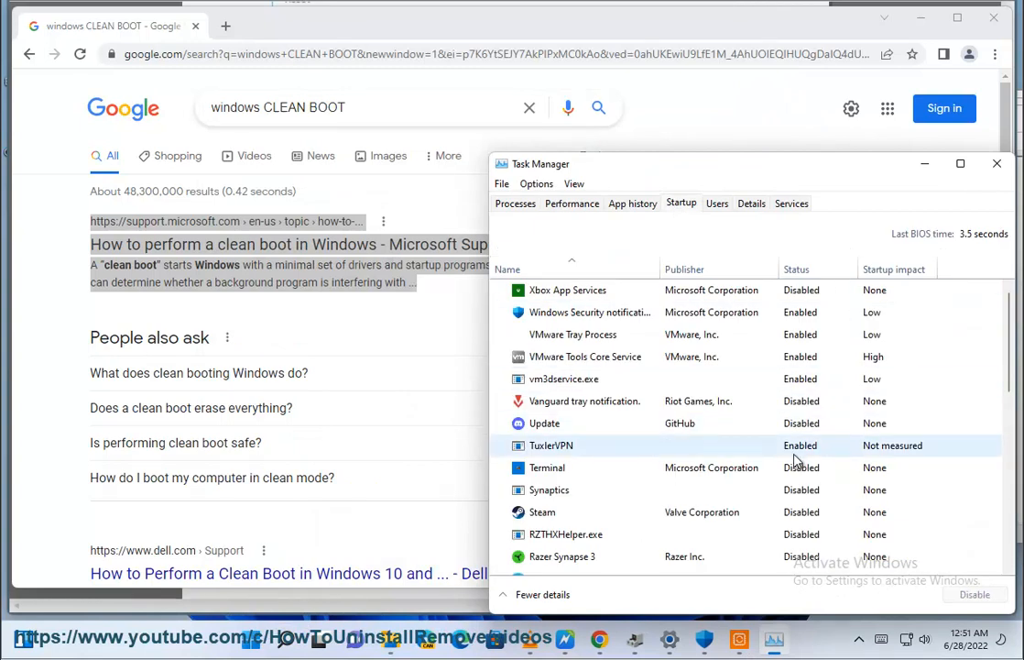
pyautogui.click(975, 594)
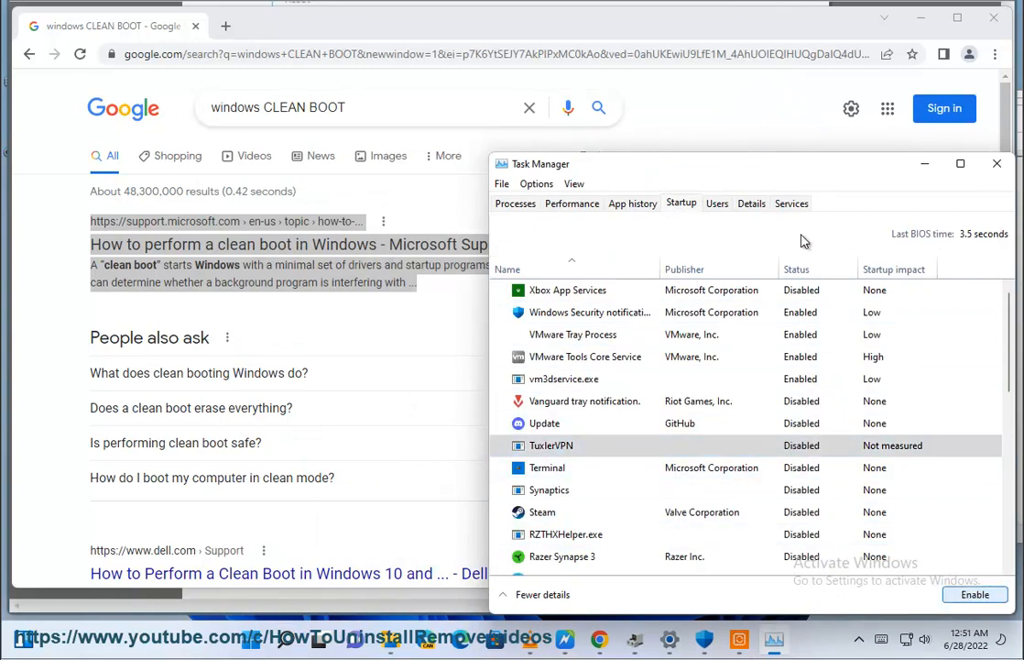
pyautogui.moveTo(942, 194)
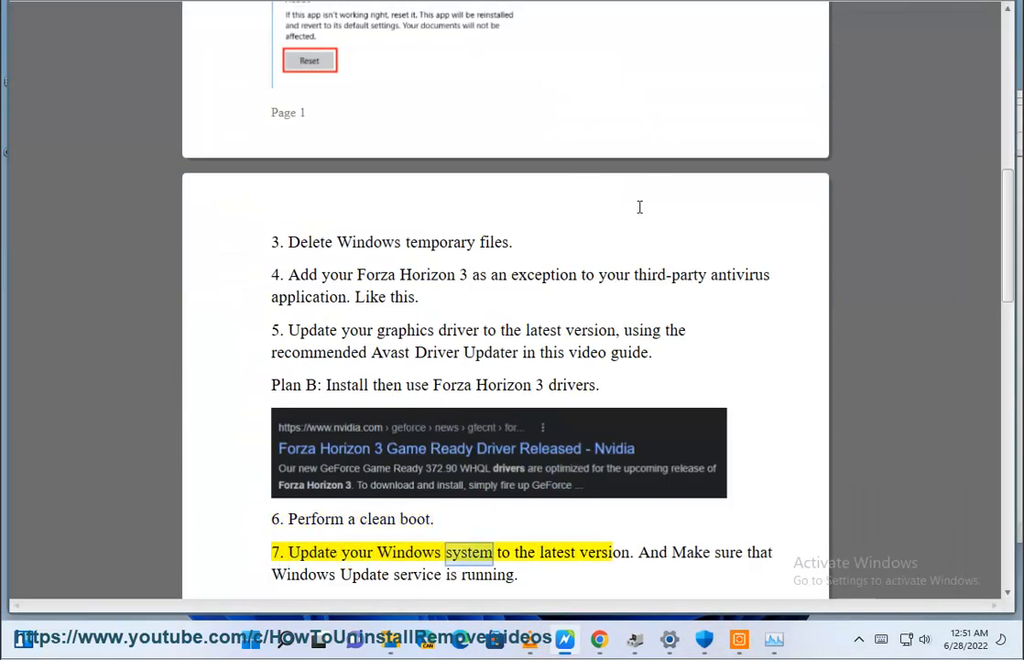
# Start a Windows Update check in Settings and scroll the Services list toward Windows Update
pyautogui.click(671, 638)
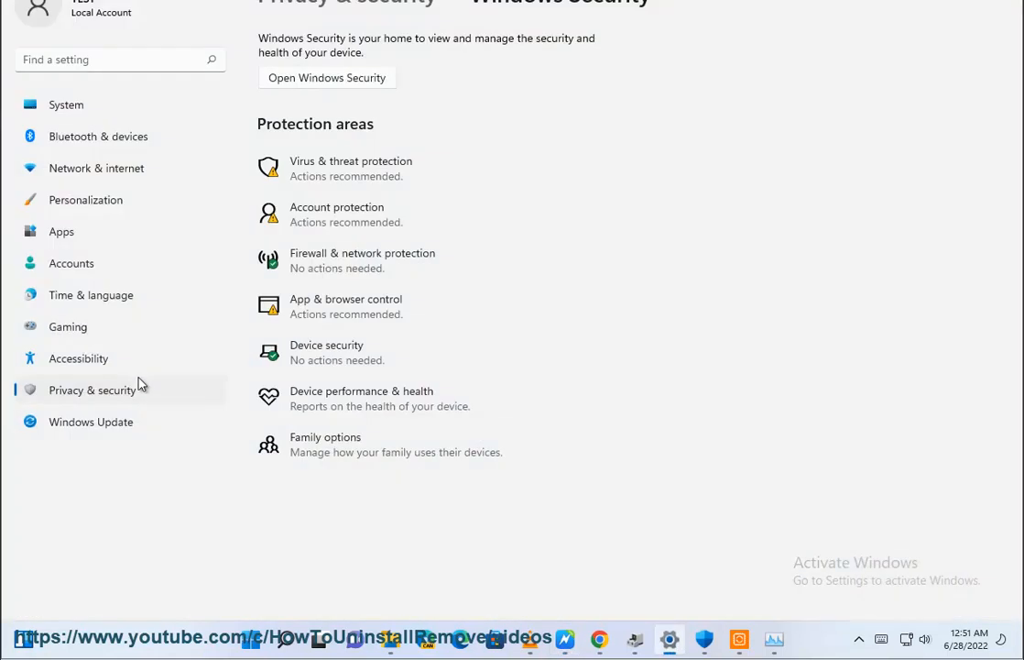
pyautogui.click(91, 421)
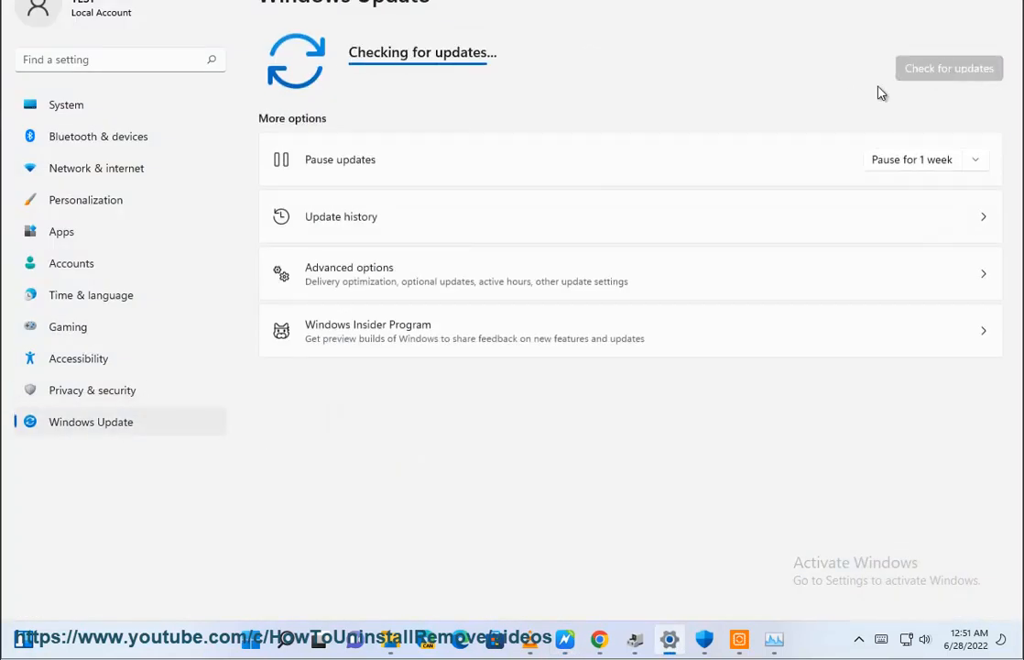
pyautogui.moveTo(295, 645)
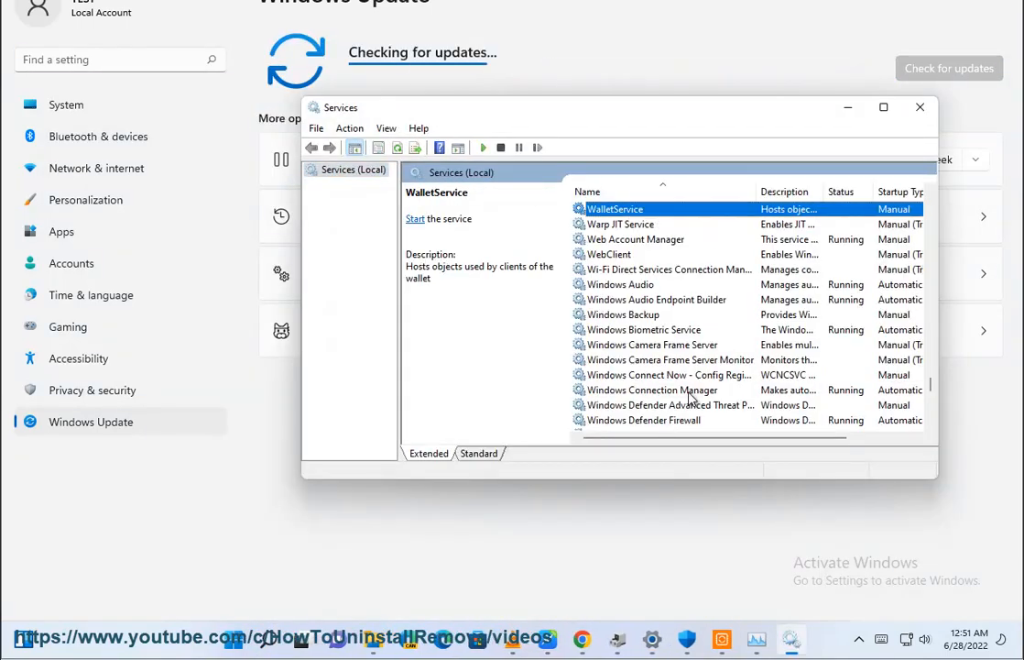
pyautogui.scroll(-3)
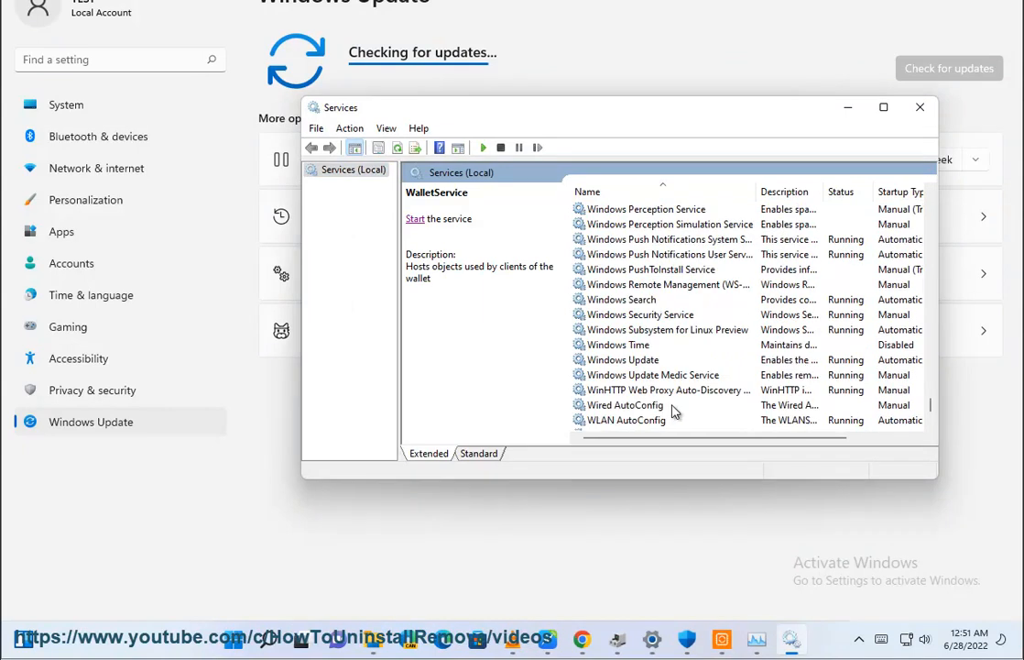